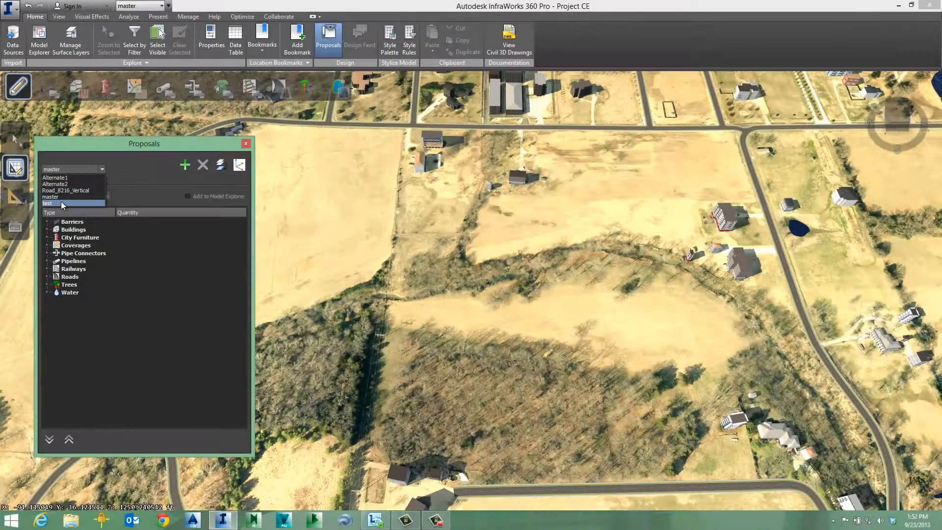
- Make the 'test' proposal active
{"action": "left_click", "coordinate": [48, 204]}
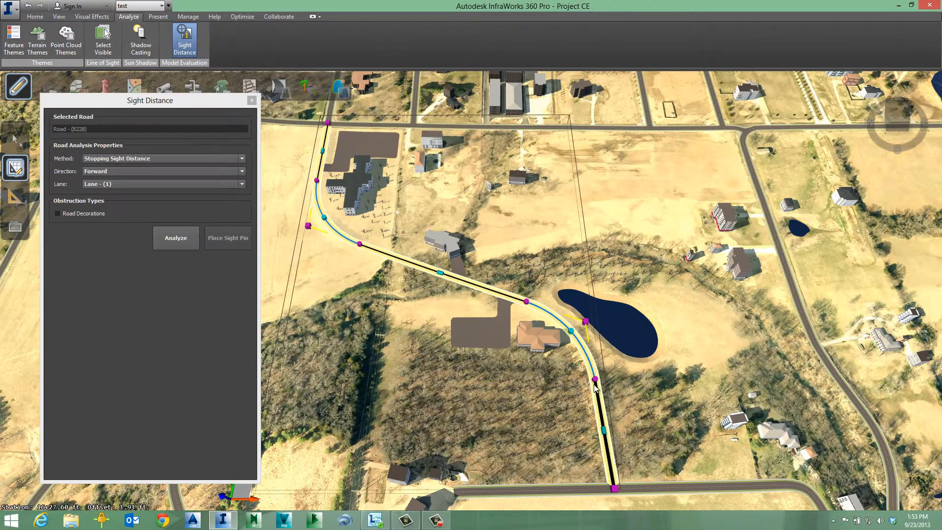
- Run the forward stopping sight distance analysis on Road (8228) and zoom in on the results
{"action": "left_click", "coordinate": [176, 238]}
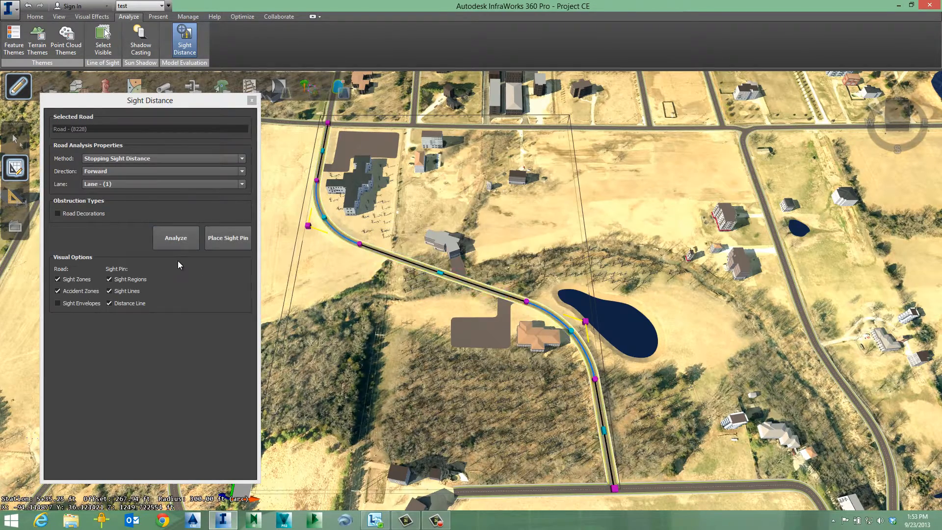
{"action": "scroll", "scroll_direction": "down", "scroll_amount": 3}
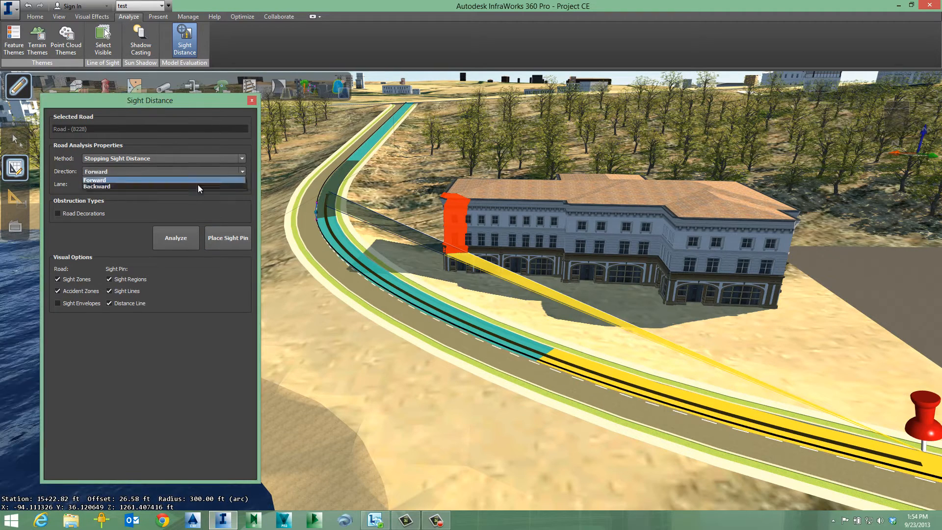
- Set direction to Backward and analyze, then rerun the analysis going Forward
{"action": "left_click", "coordinate": [97, 187]}
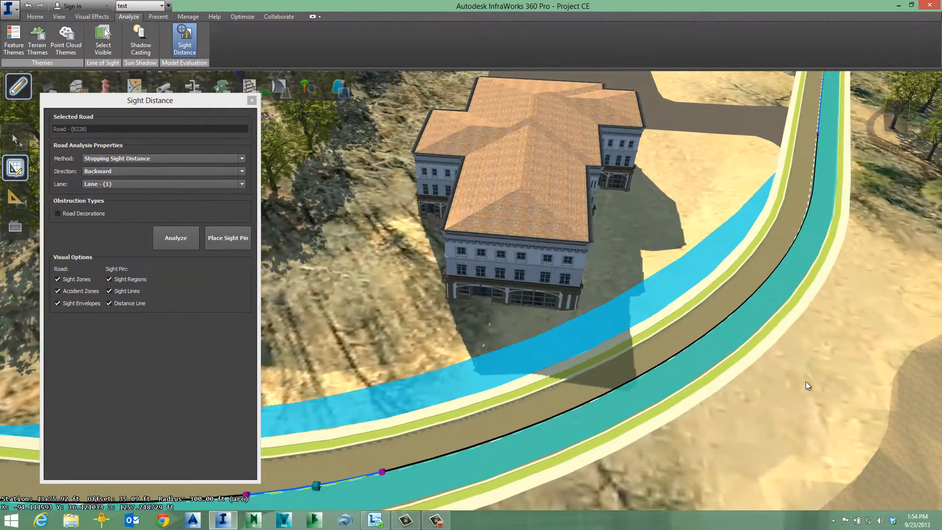
{"action": "left_click", "coordinate": [176, 237]}
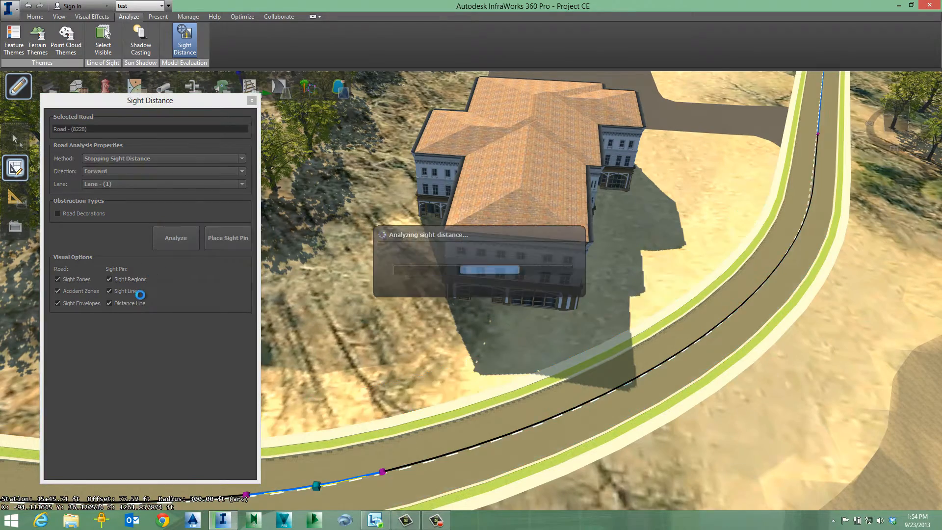
{"action": "left_click", "coordinate": [176, 238]}
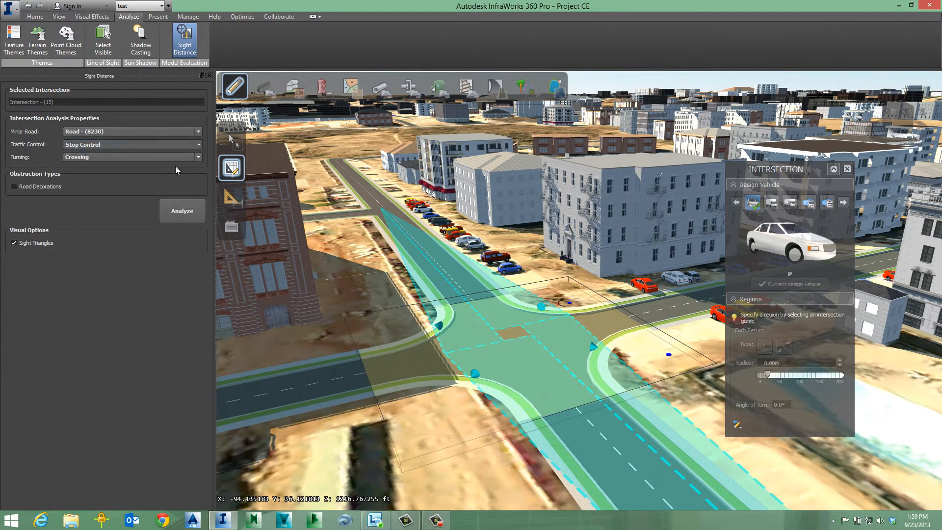
- Run the Intersection (15) analysis with Yield Control and Left/Right Turn
{"action": "left_click", "coordinate": [181, 211]}
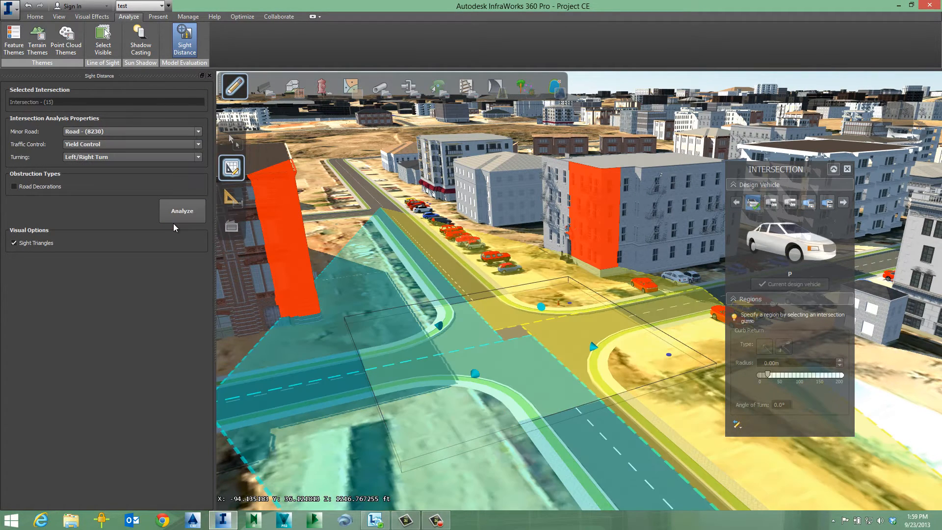